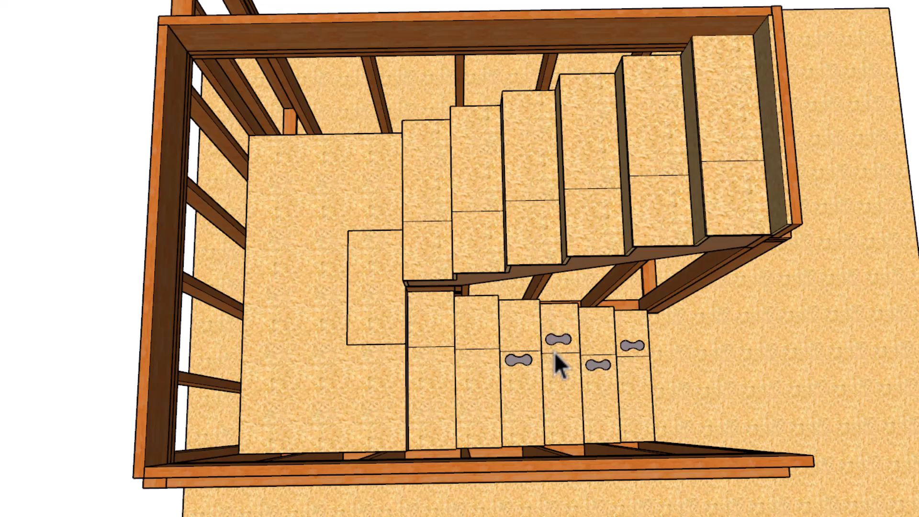
pyautogui.moveTo(402, 358)
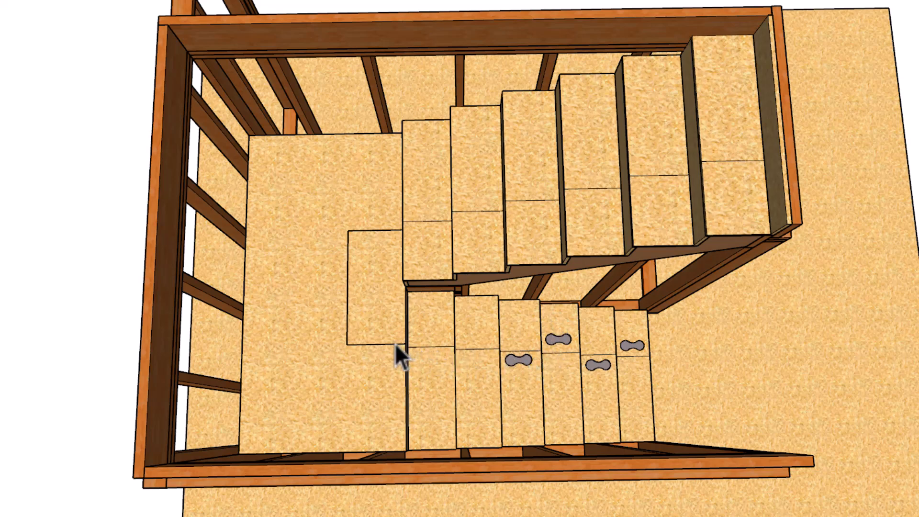
pyautogui.moveTo(352, 267)
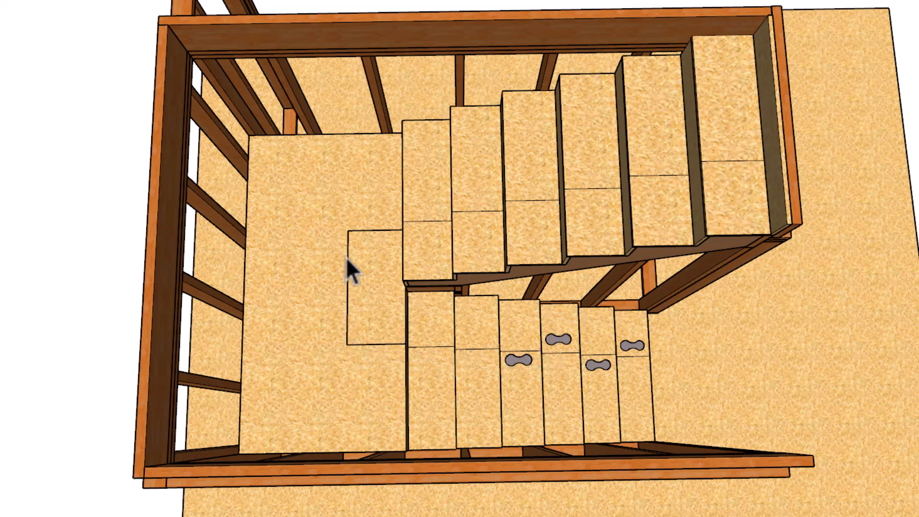
pyautogui.moveTo(405, 243)
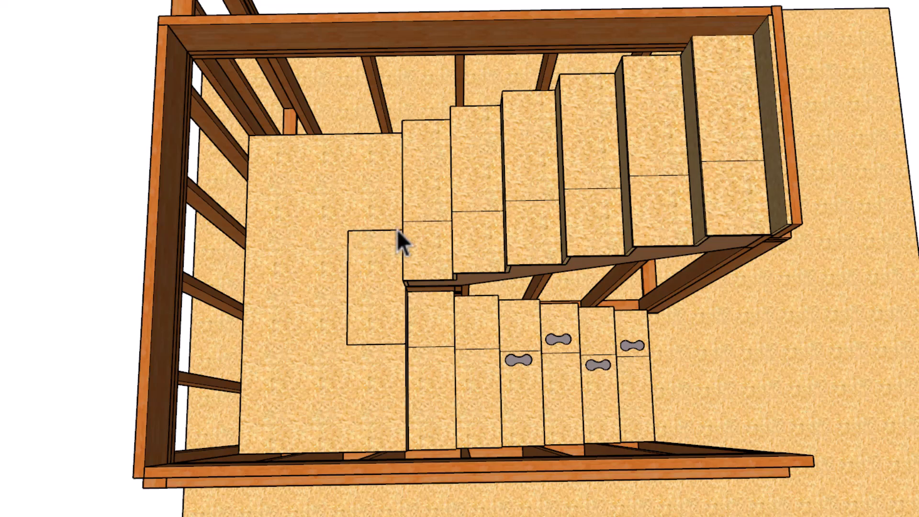
pyautogui.moveTo(737, 179)
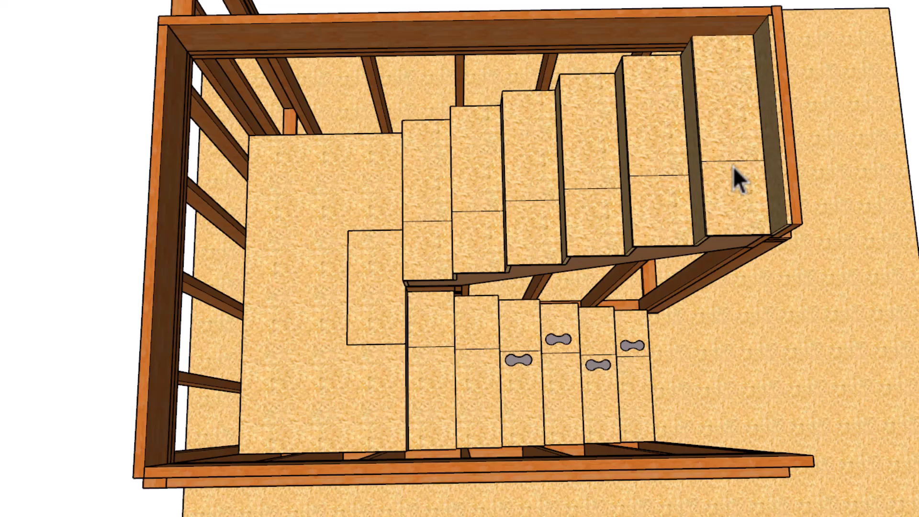
pyautogui.moveTo(716, 163)
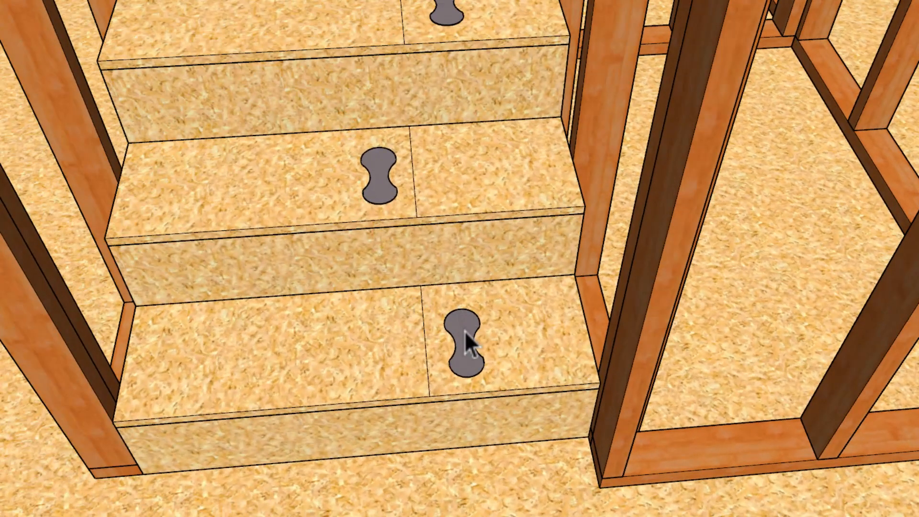
pyautogui.moveTo(388, 193)
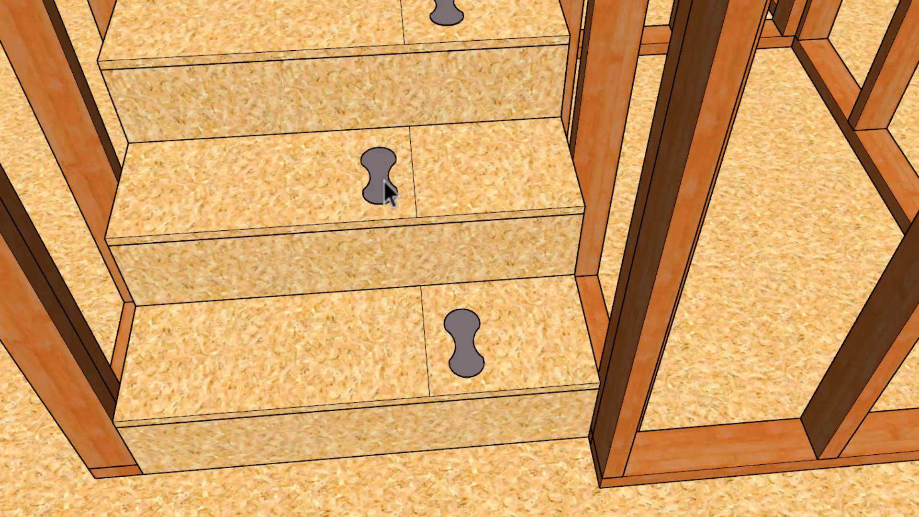